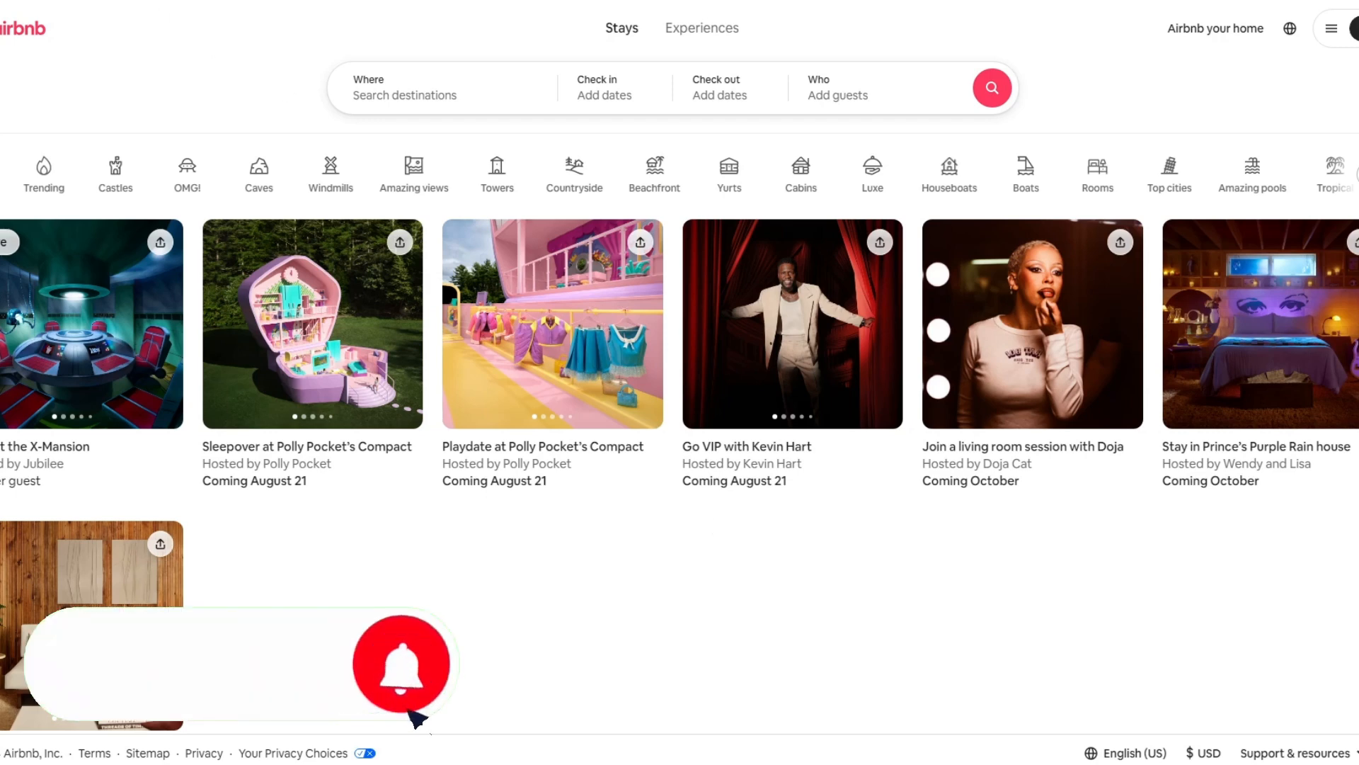
Search Southeast Asia for Aug 13–21, with dates flexible by ±14 days.
{"action": "left_click", "coordinate": [401, 663]}
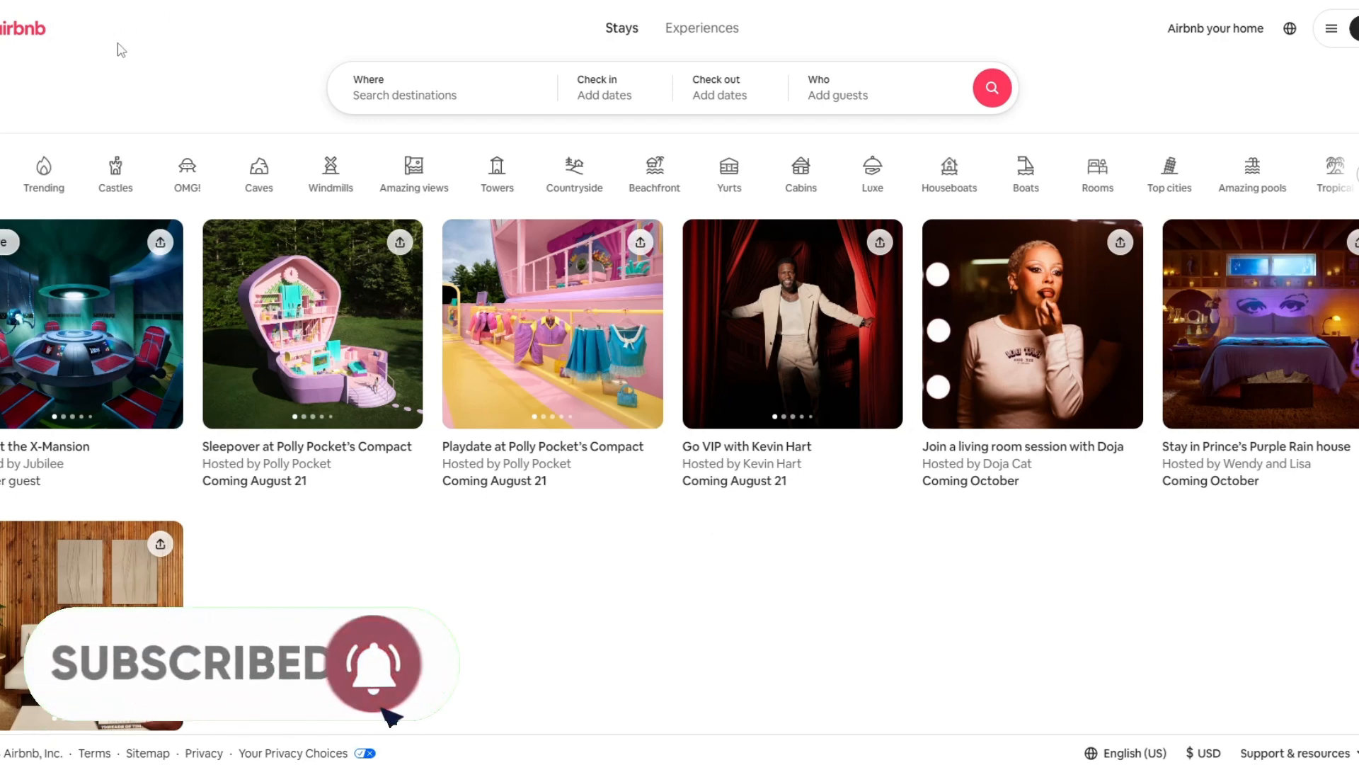
{"action": "left_click", "coordinate": [441, 86]}
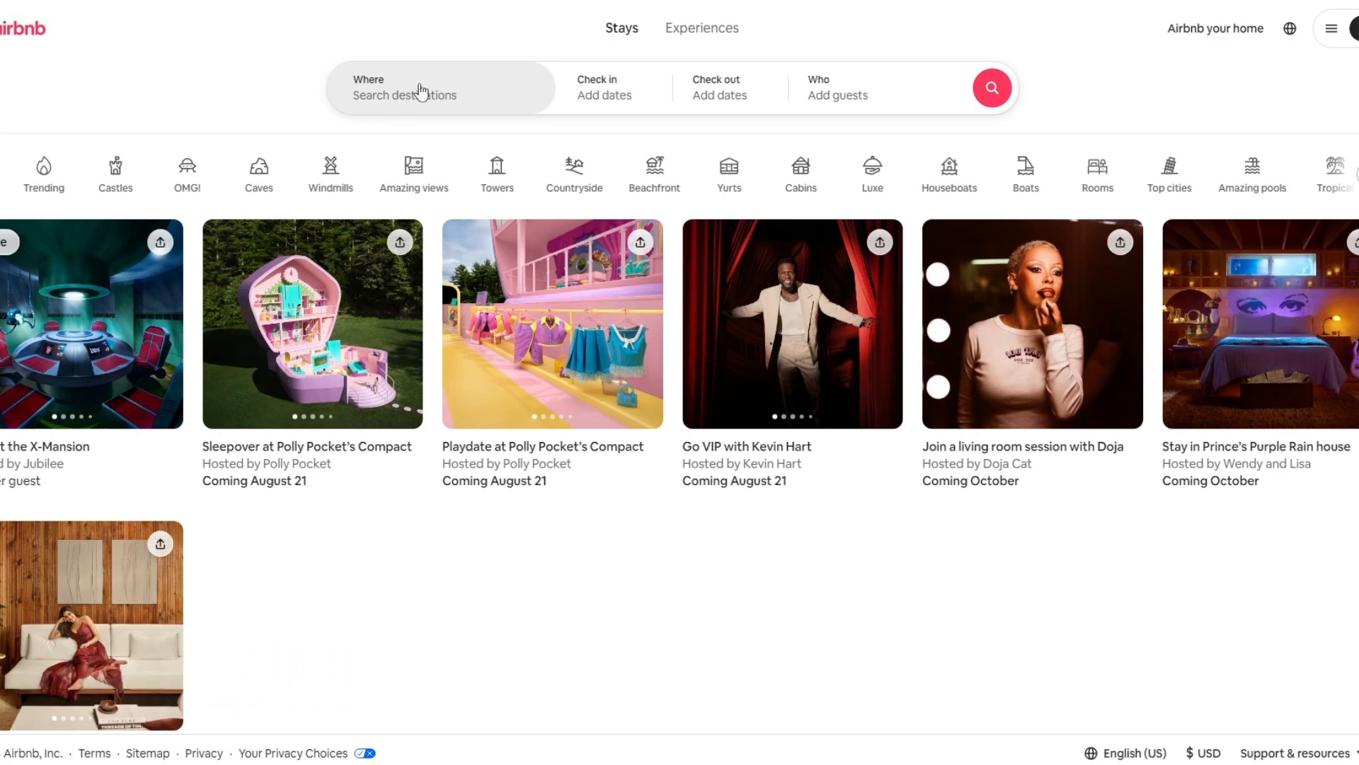
{"action": "left_click", "coordinate": [404, 86]}
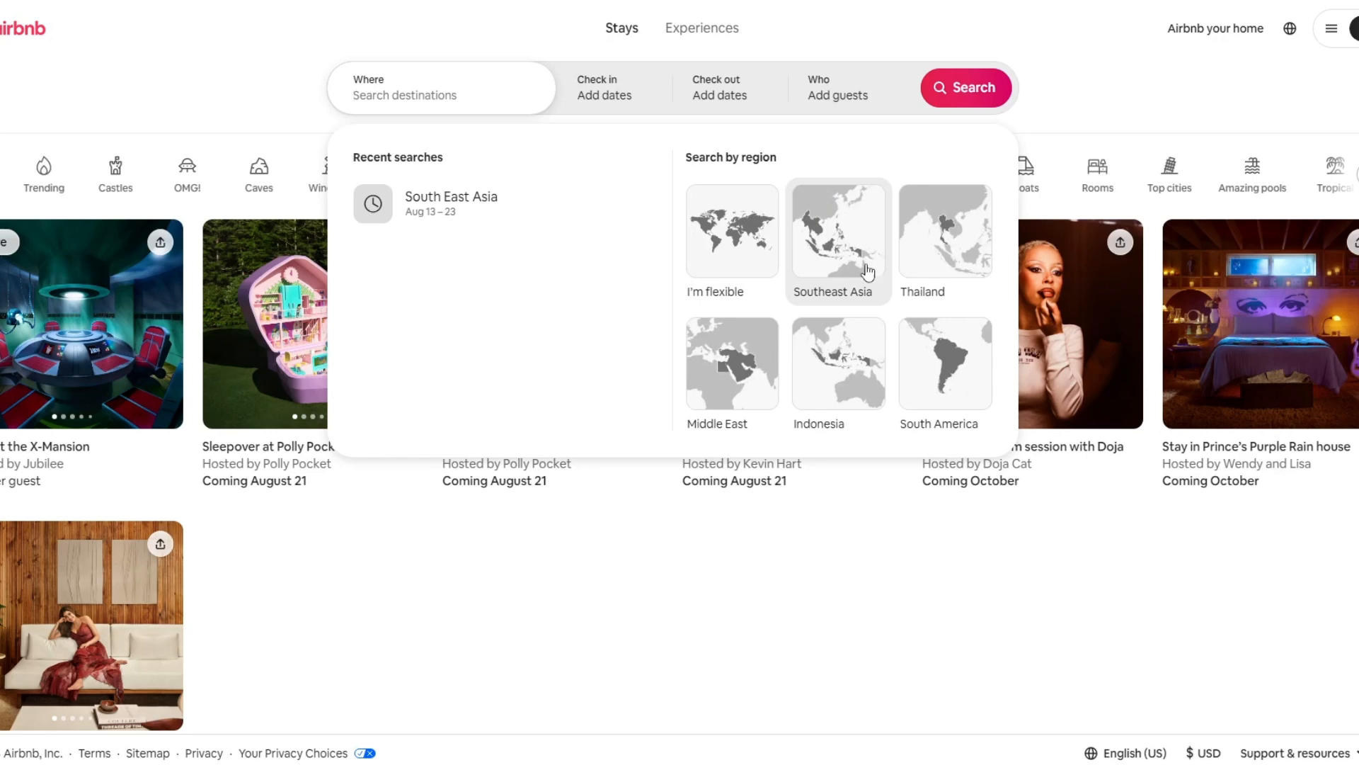
{"action": "left_click", "coordinate": [838, 229]}
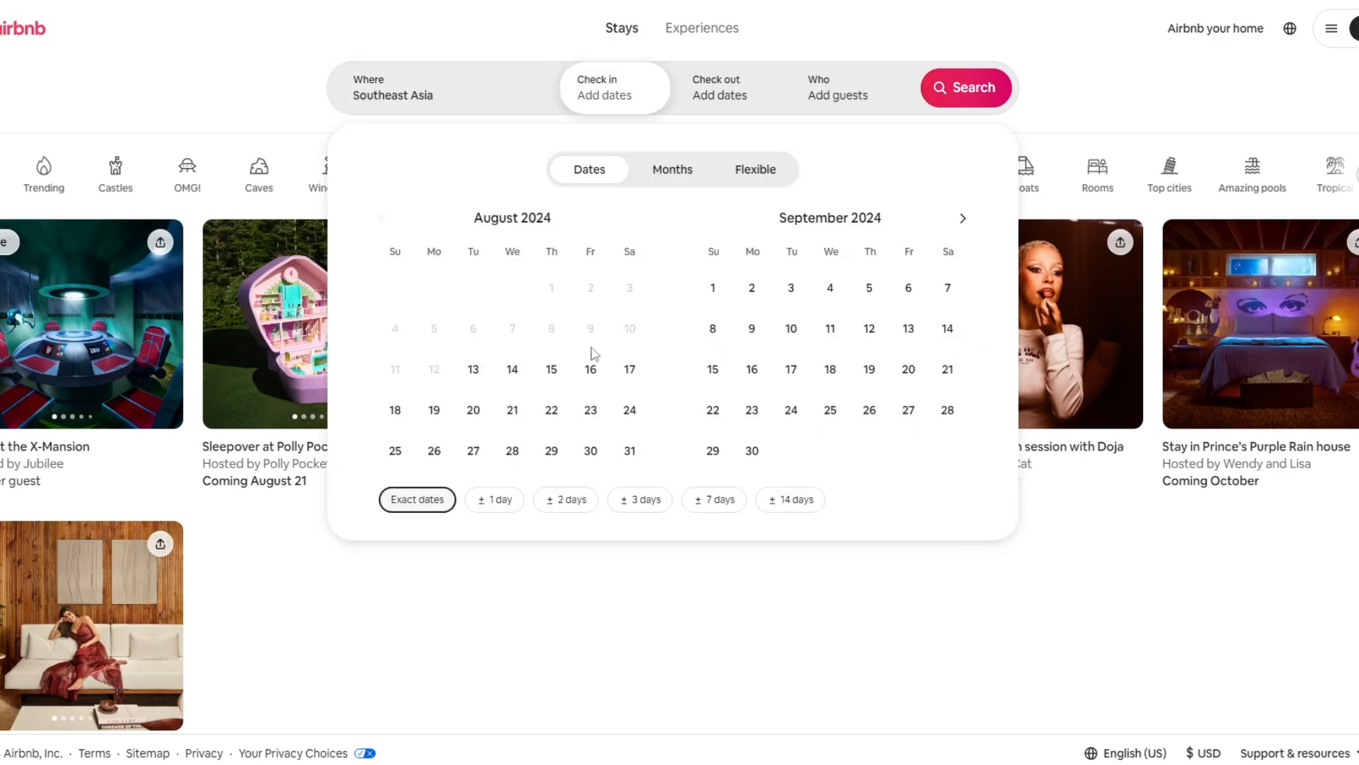
{"action": "left_click", "coordinate": [513, 410]}
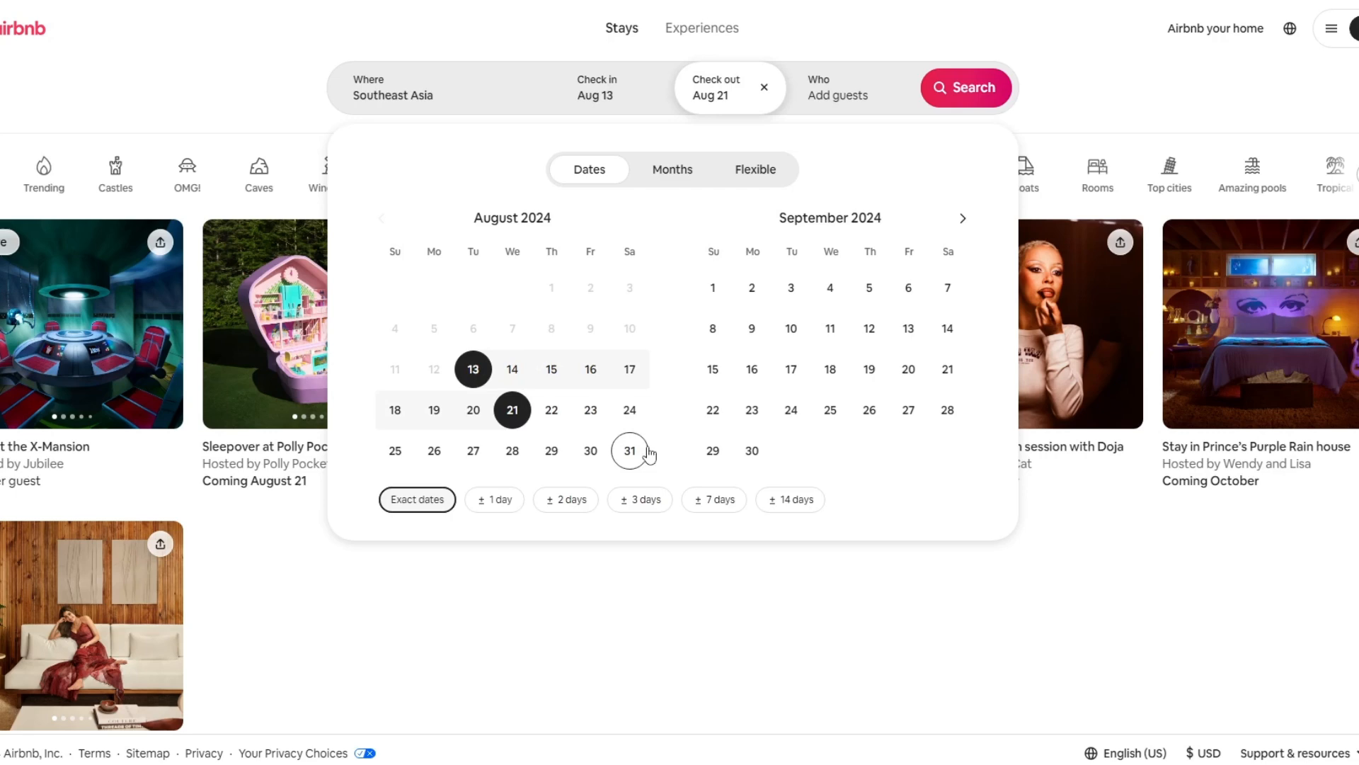
{"action": "left_click", "coordinate": [789, 498]}
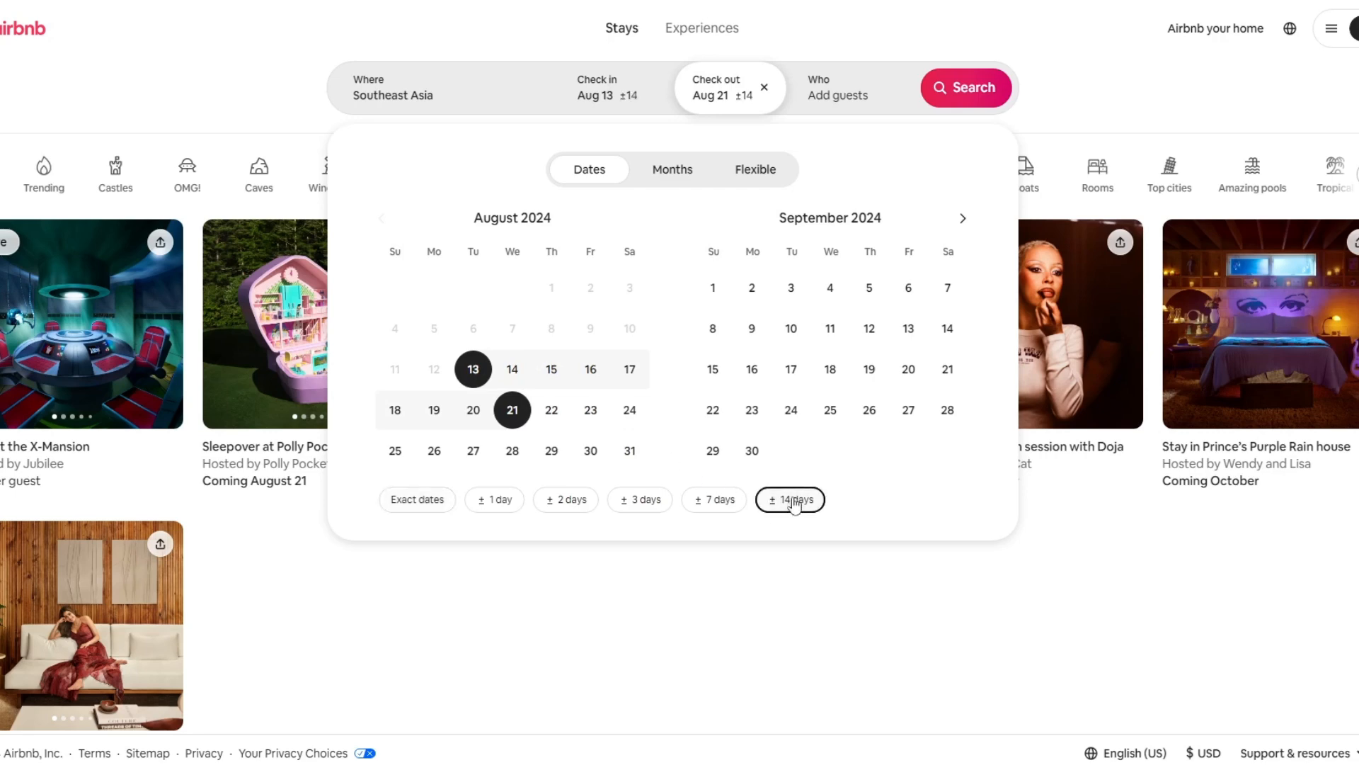
{"action": "left_click", "coordinate": [965, 86]}
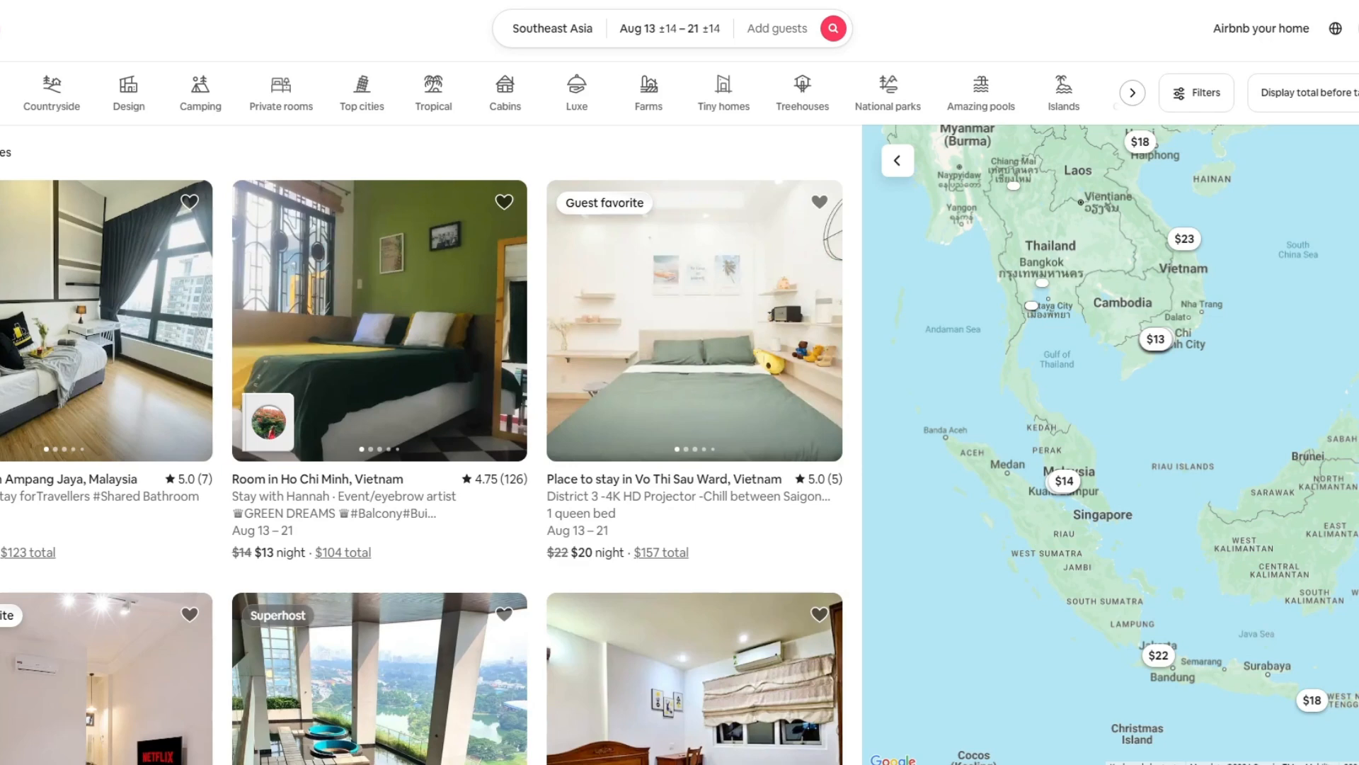
{"action": "mouse_move", "coordinate": [797, 153]}
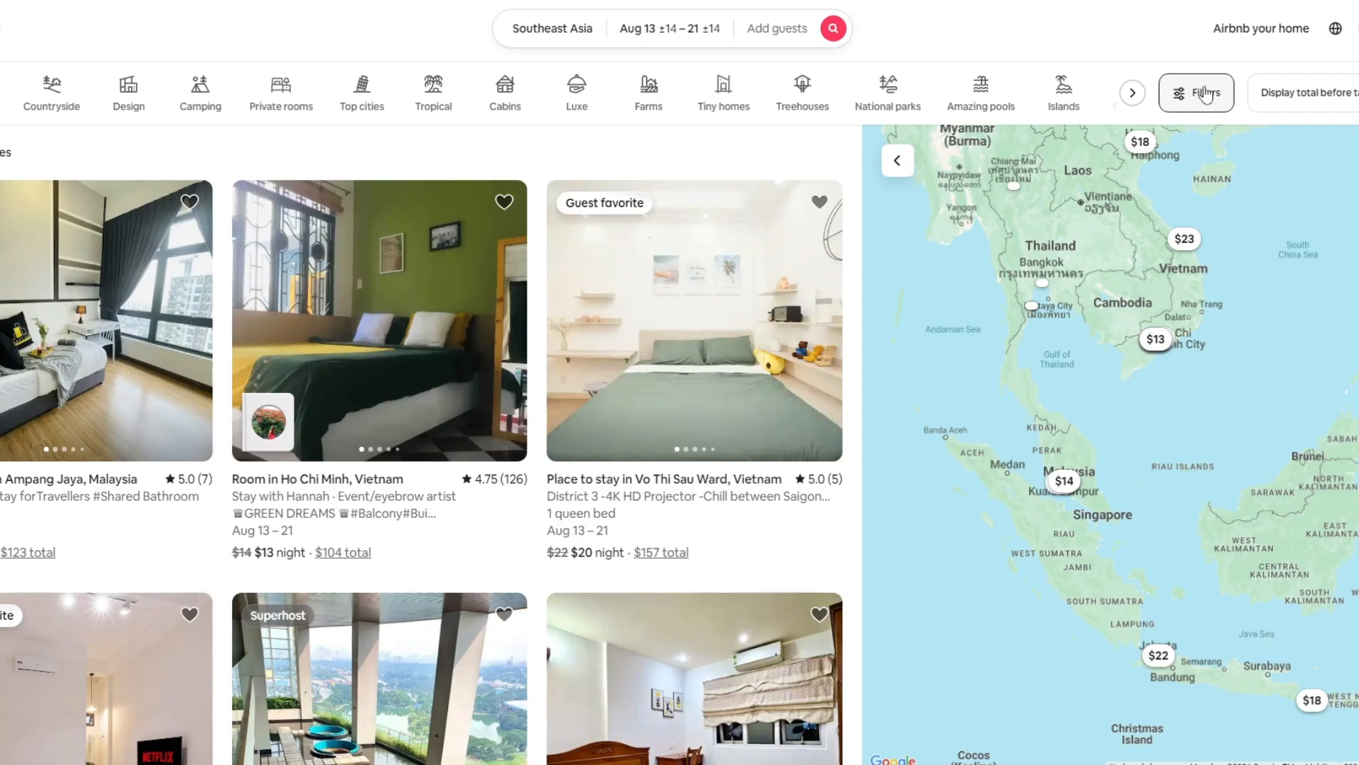
Tick Pool under Amenities in the search filters.
{"action": "left_click", "coordinate": [1197, 93]}
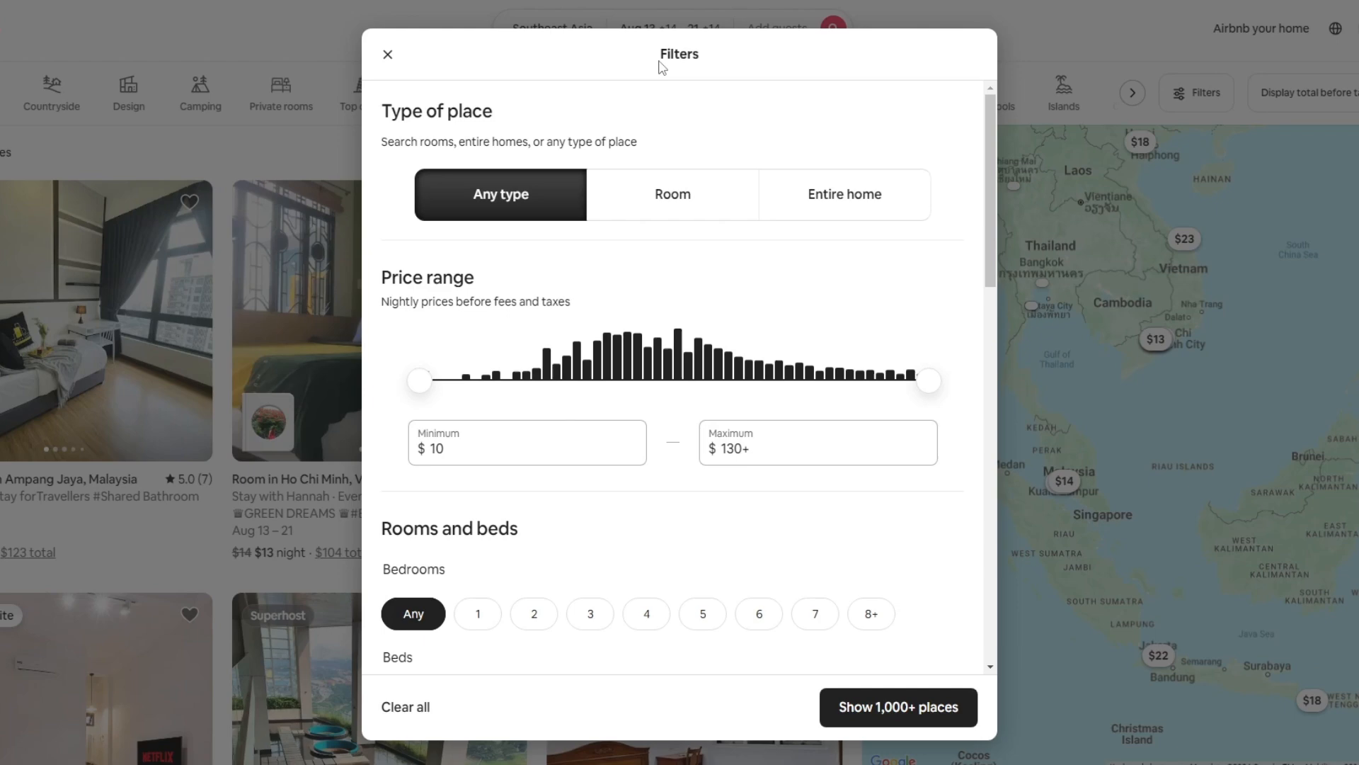
{"action": "scroll", "scroll_direction": "down", "scroll_amount": 3}
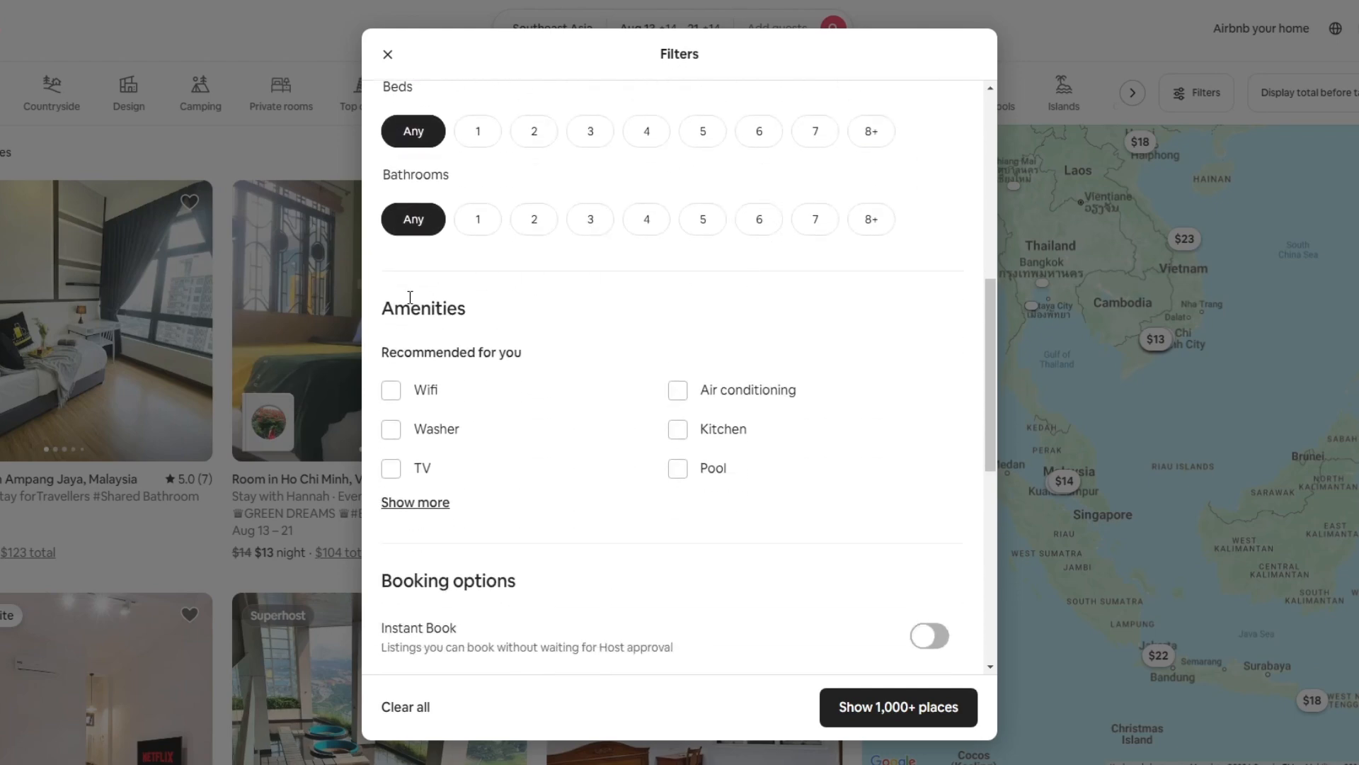
{"action": "scroll", "scroll_direction": "down", "scroll_amount": 3}
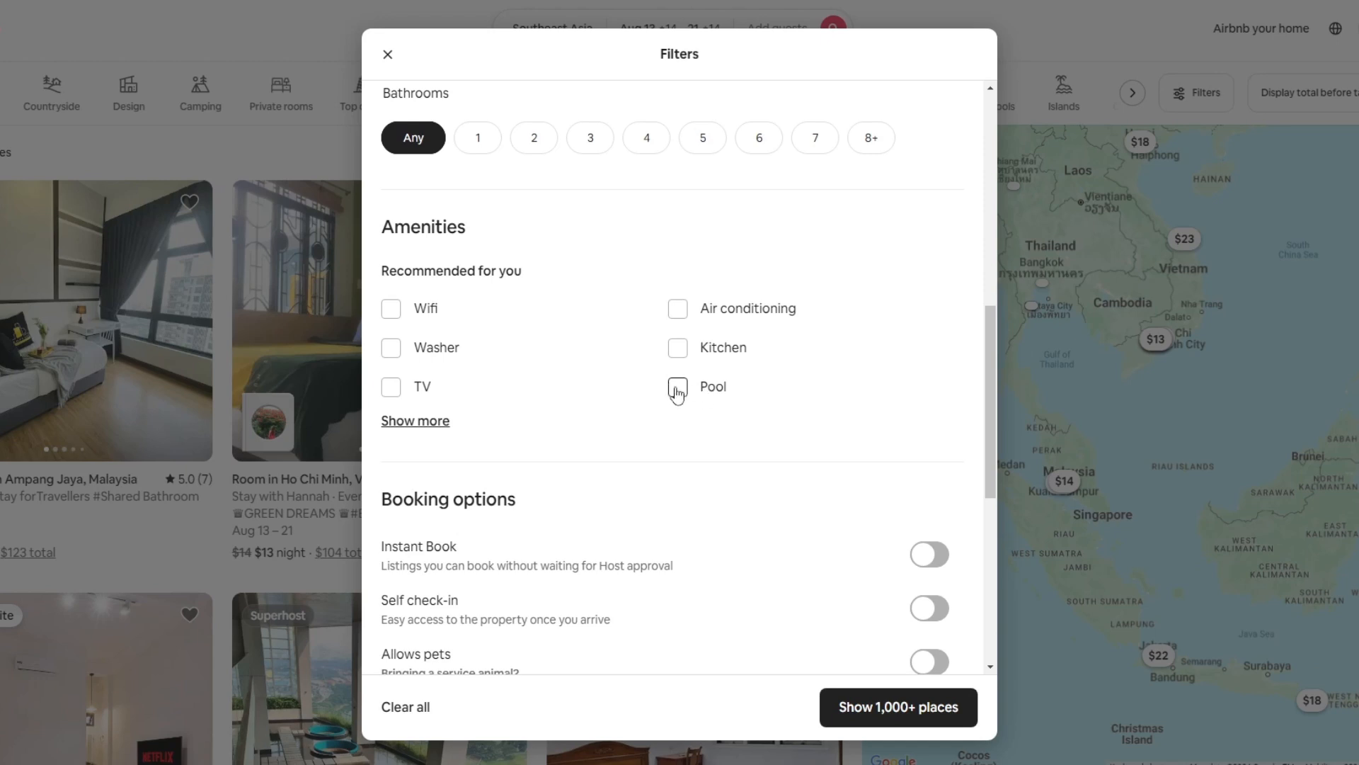
{"action": "left_click", "coordinate": [678, 386]}
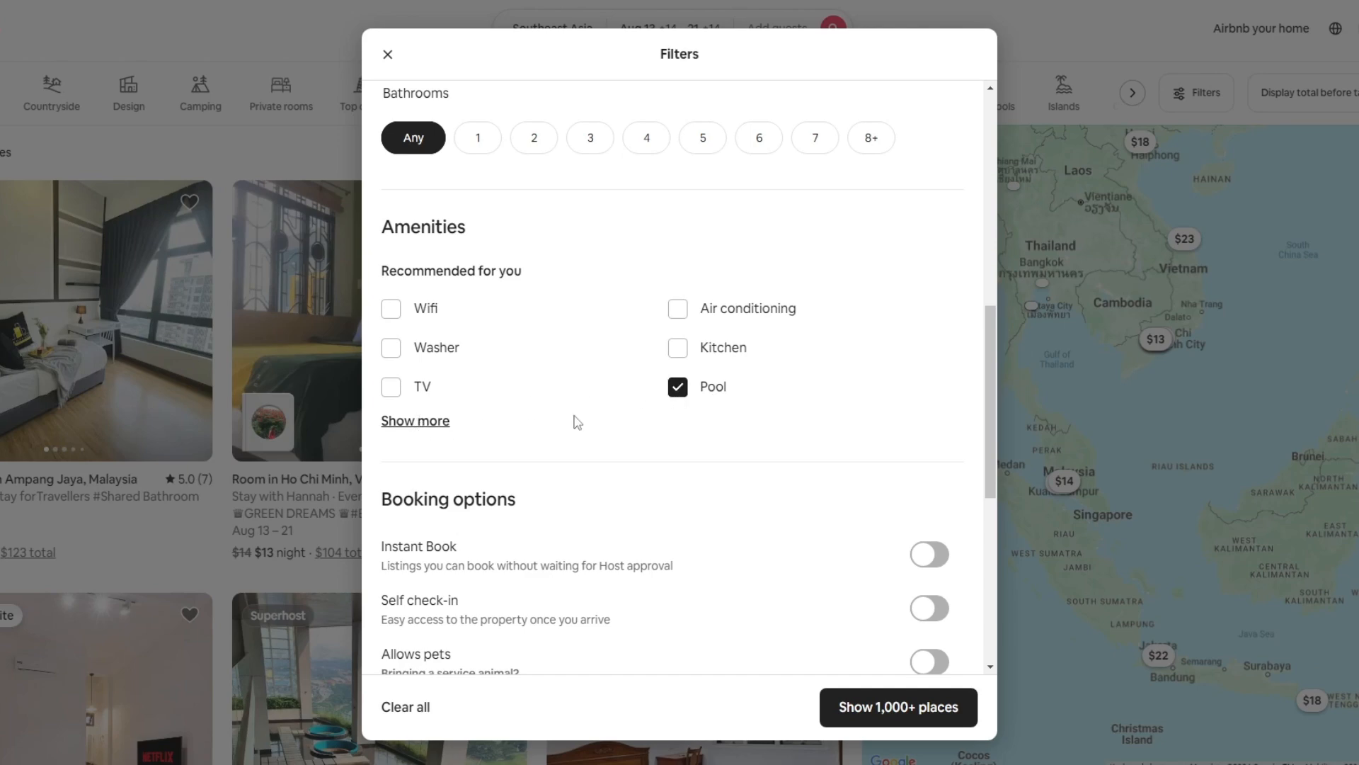
{"action": "mouse_move", "coordinate": [873, 721]}
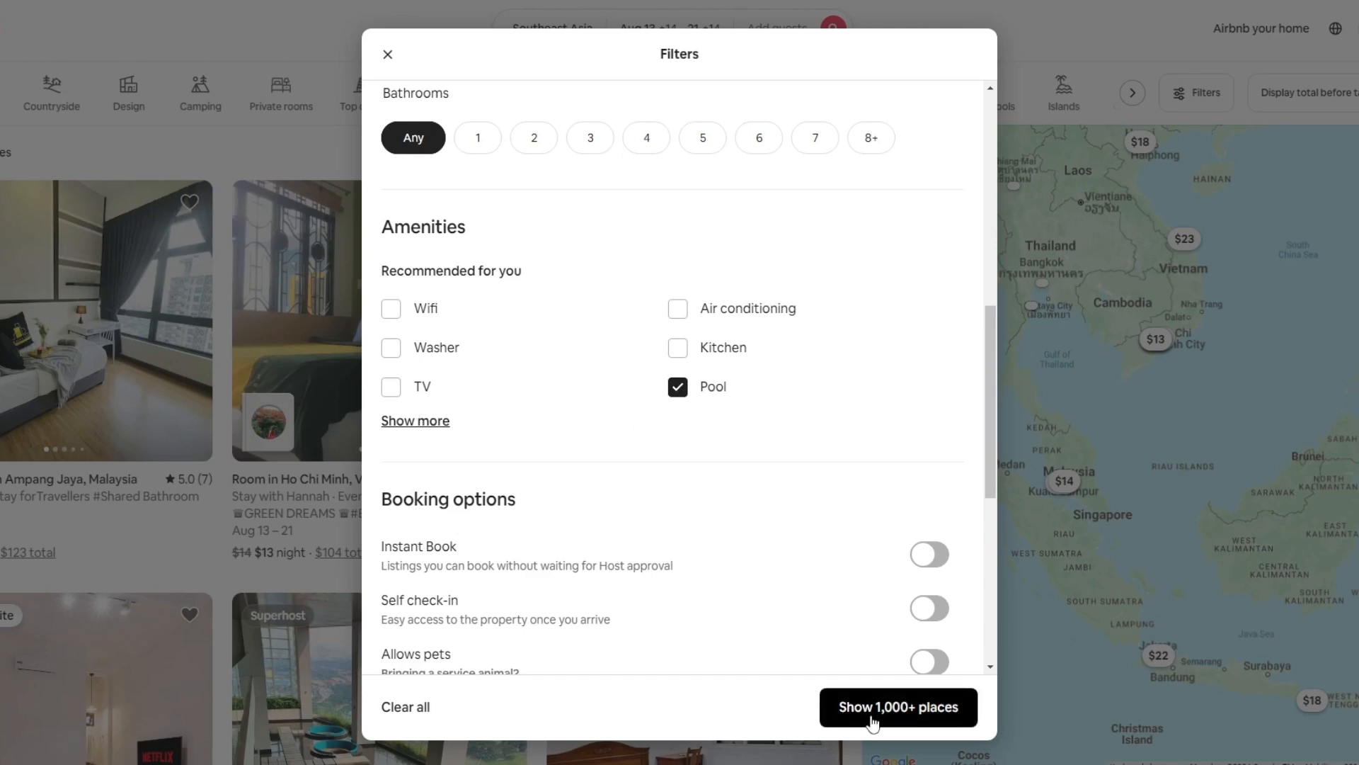
{"action": "mouse_move", "coordinate": [93, 494]}
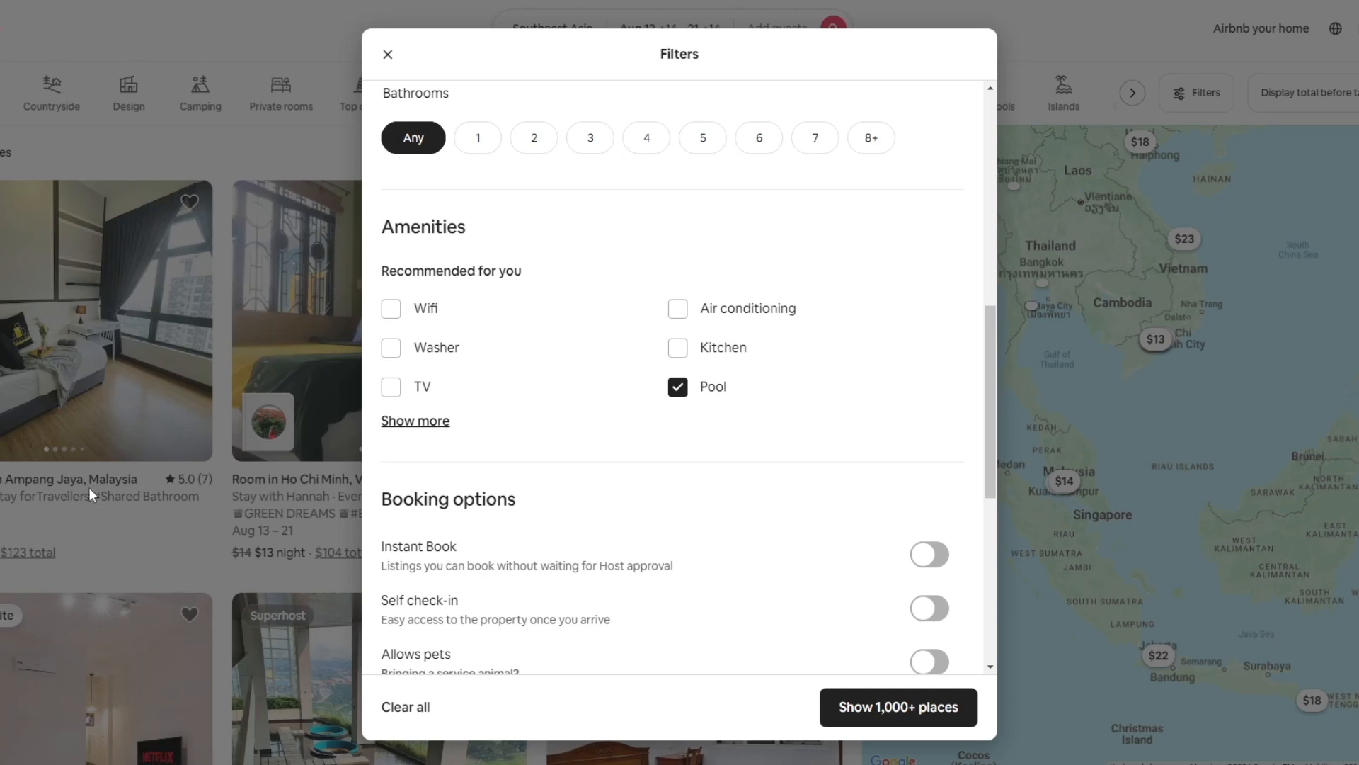
{"action": "mouse_move", "coordinate": [415, 425]}
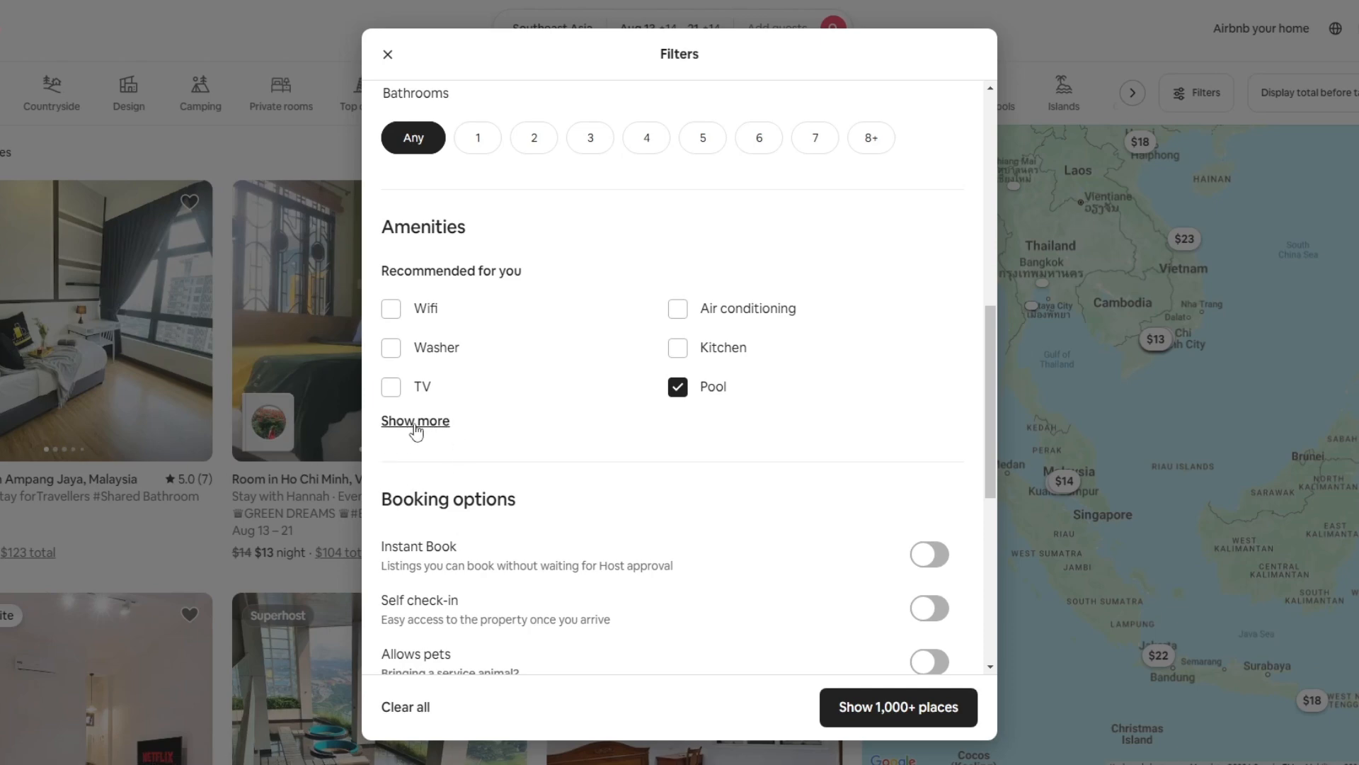
Expand the amenities list and apply the filters to show 1,000+ places.
{"action": "left_click", "coordinate": [414, 420]}
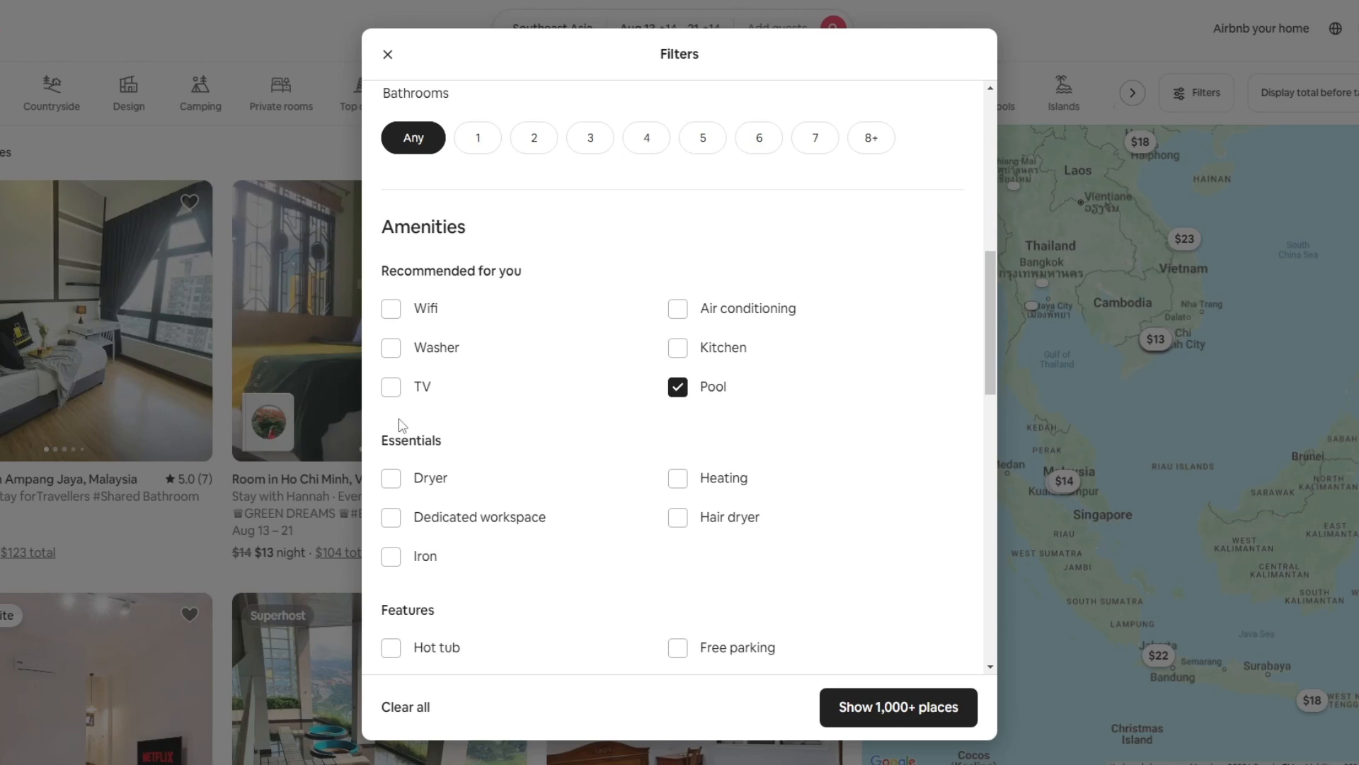
{"action": "scroll", "scroll_direction": "down", "scroll_amount": 3}
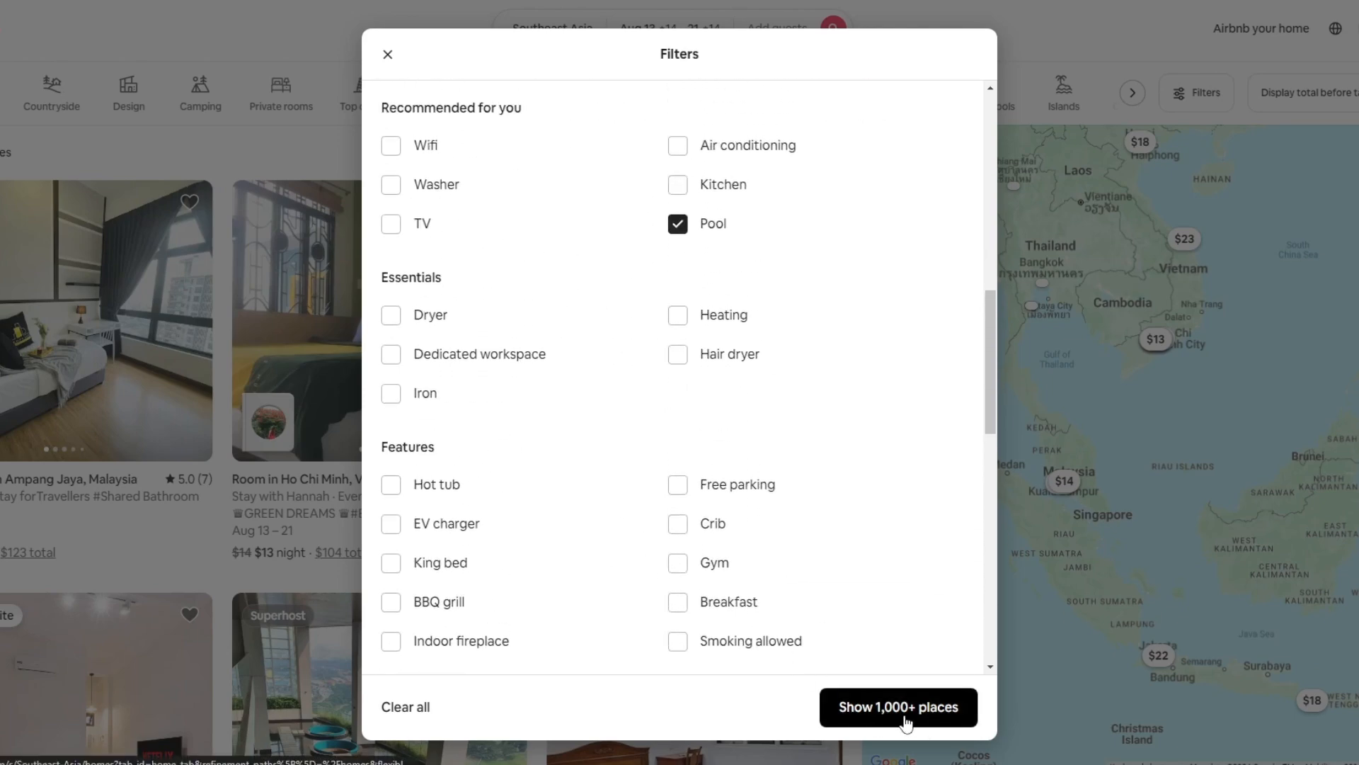
{"action": "left_click", "coordinate": [897, 706]}
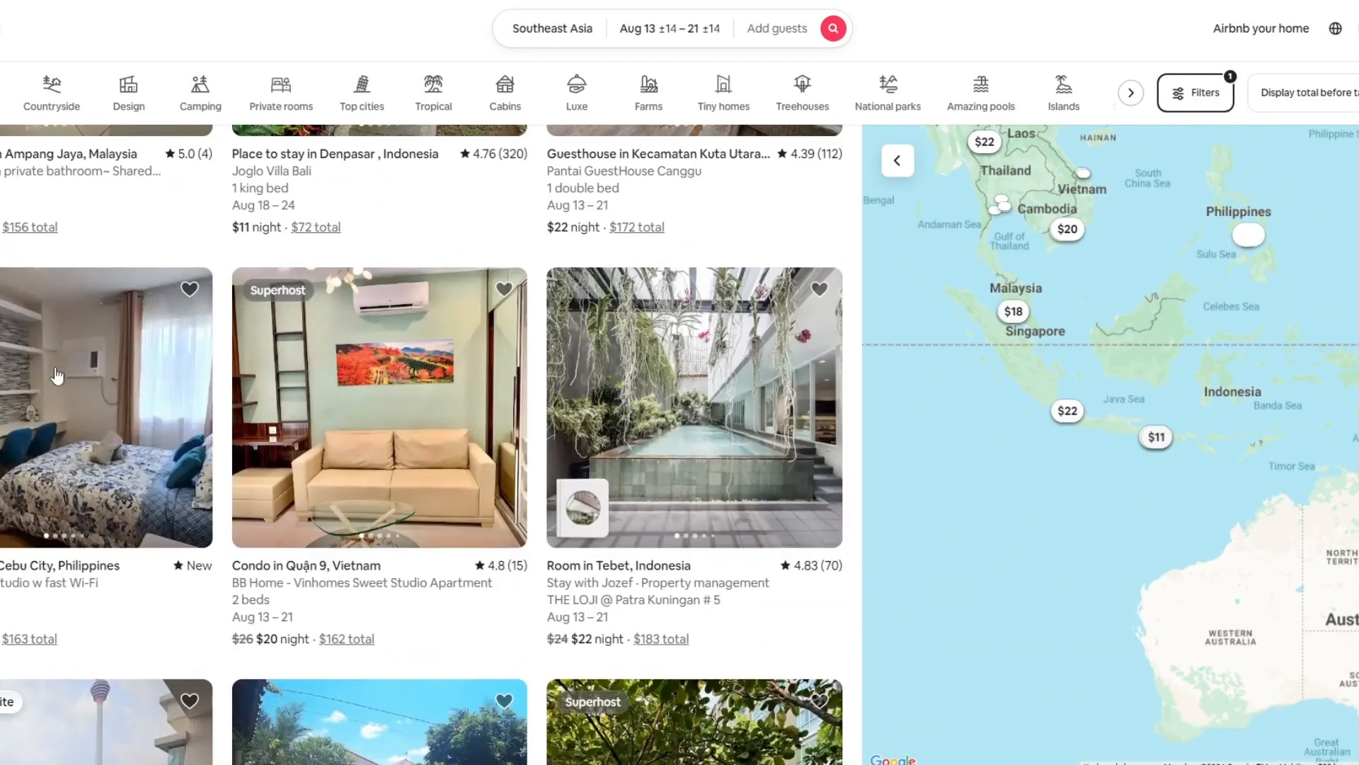
{"action": "scroll", "scroll_direction": "up", "scroll_amount": 3}
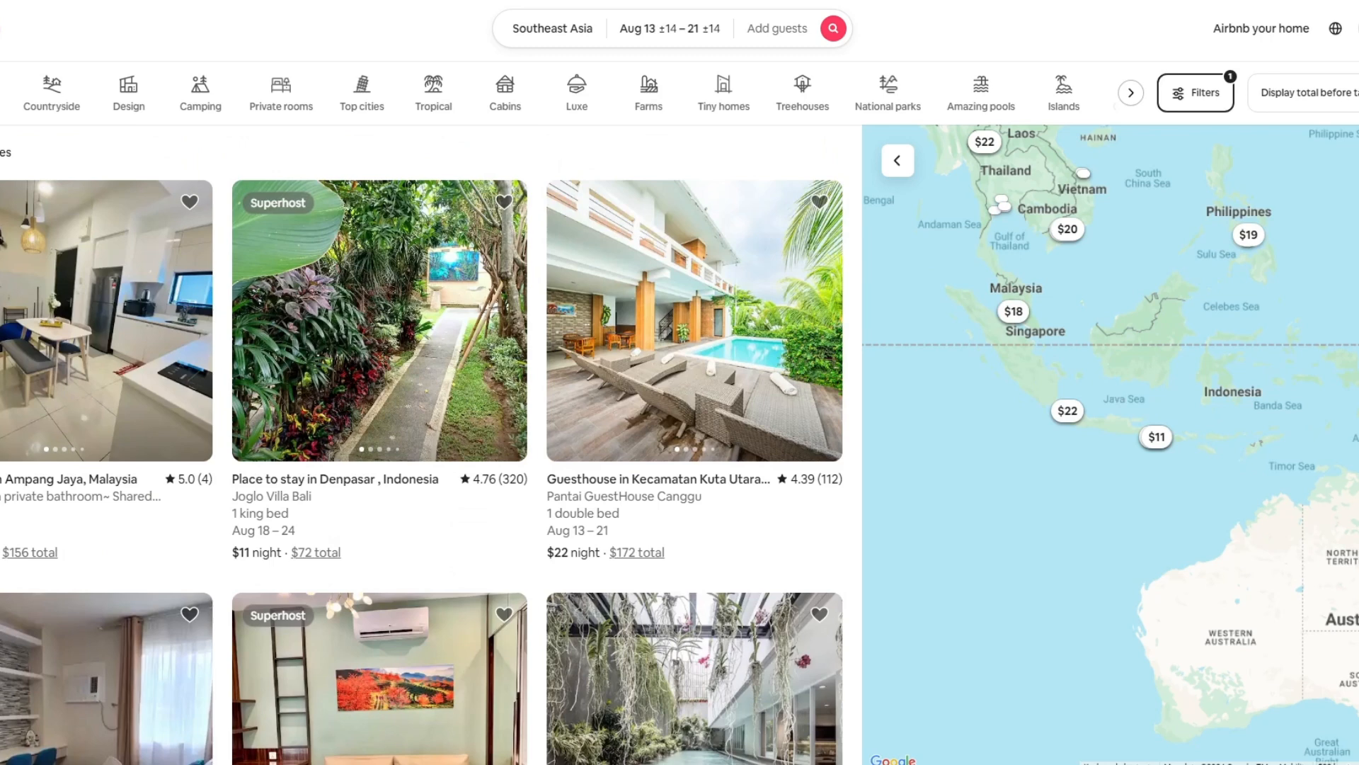